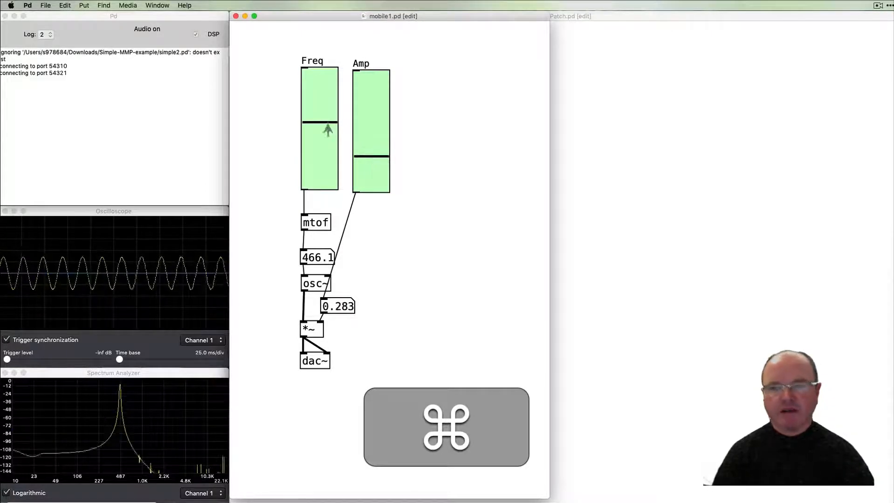
# Step: Drop the Amp slider to zero, silencing the sine oscillator at 174.6 Hz
pyautogui.moveTo(328, 130); pyautogui.dragTo(327, 154)
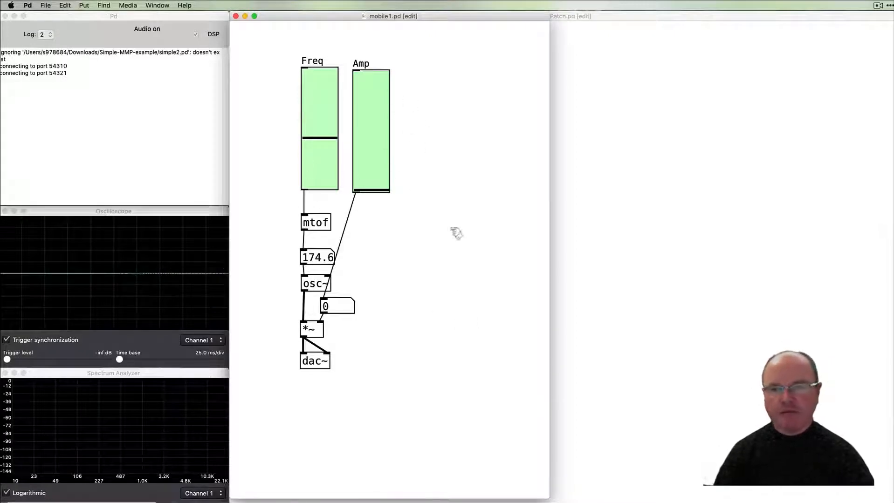
pyautogui.moveTo(399, 304)
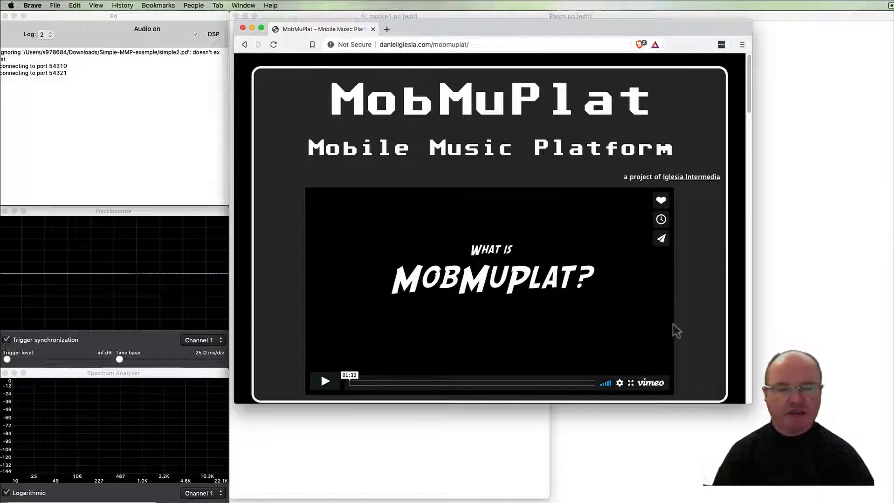
pyautogui.moveTo(689, 345)
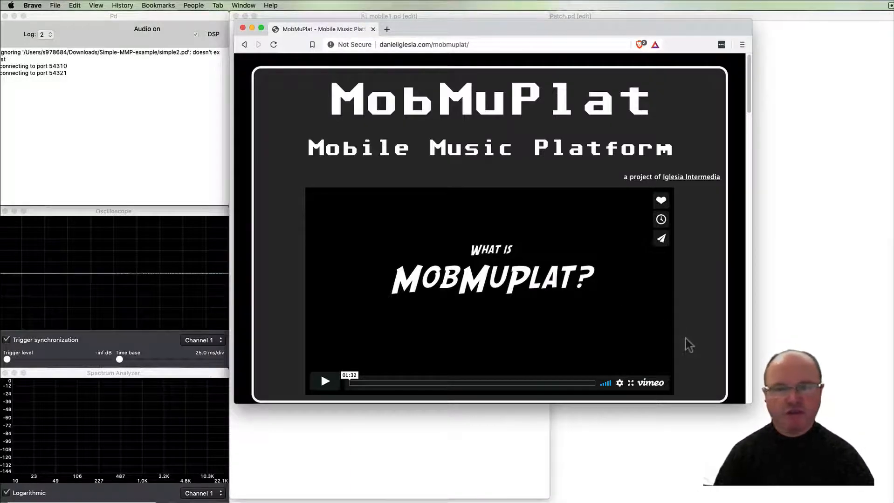
# Step: Scroll the danieliglesia.com/mobmuplat page down to the MobMuPlat and MobMuPlatEditor GitHub links
pyautogui.scroll(-3)
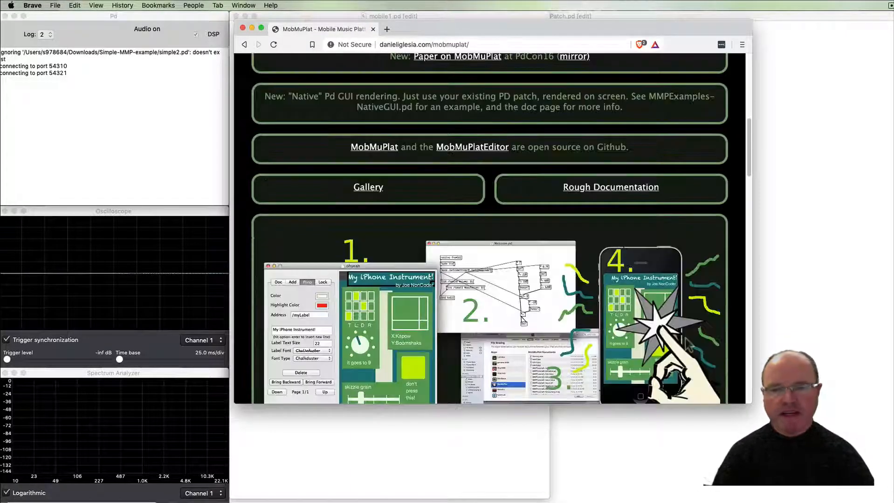
pyautogui.scroll(-3)
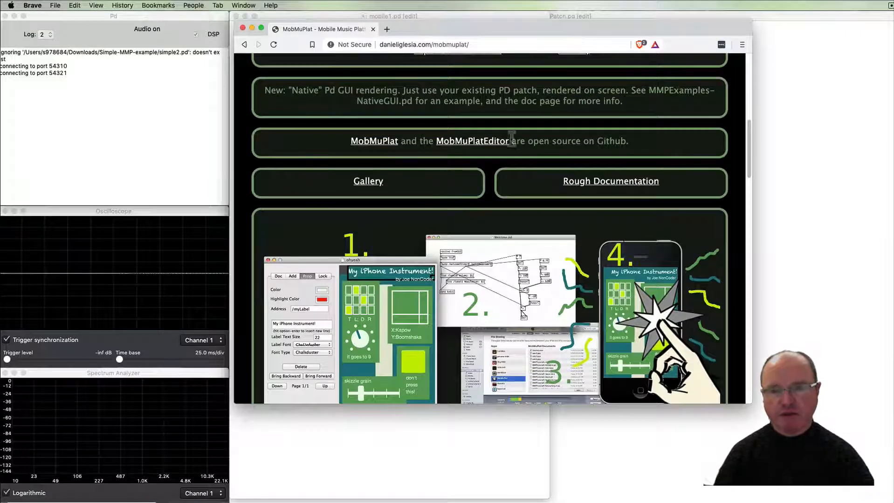
pyautogui.moveTo(493, 226)
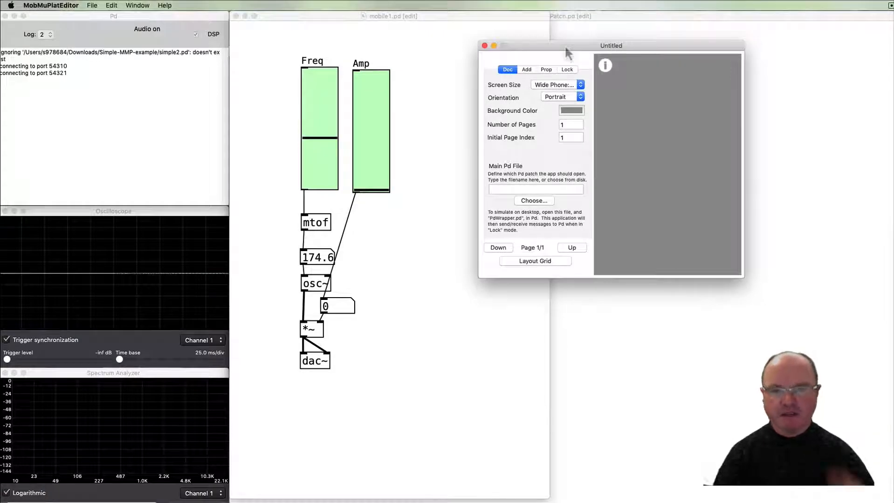
pyautogui.moveTo(608, 223)
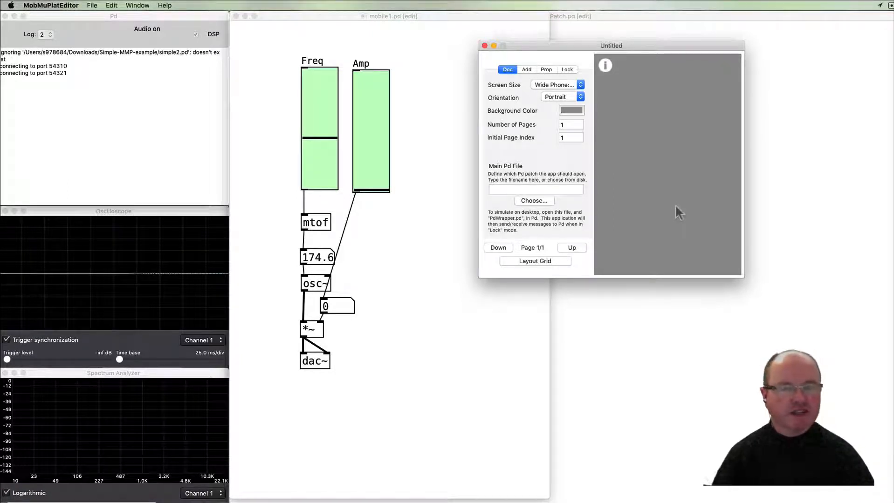
pyautogui.moveTo(654, 246)
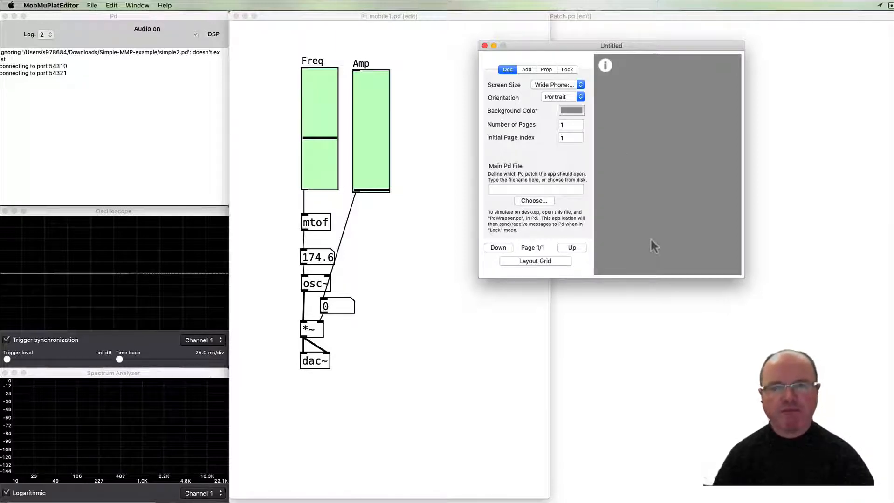
# Step: Show the widget palette for the new Untitled MobMuPlatEditor document
pyautogui.click(526, 69)
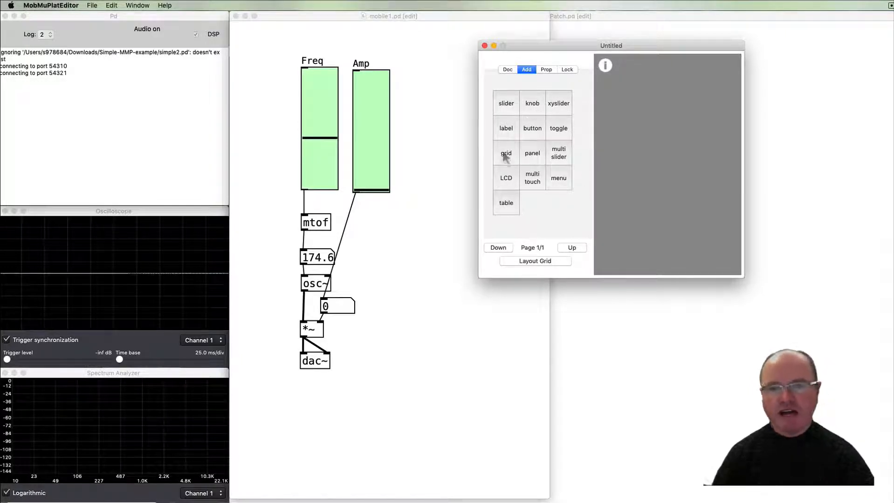
pyautogui.moveTo(506, 129)
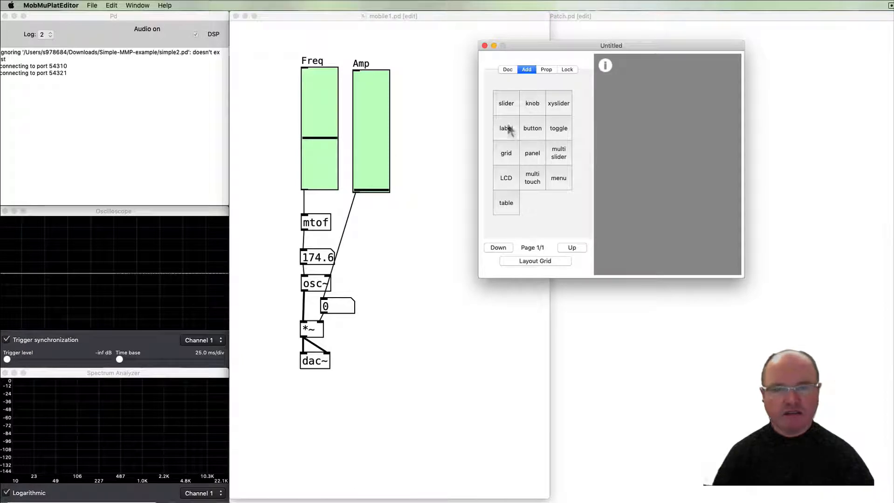
pyautogui.moveTo(506, 170)
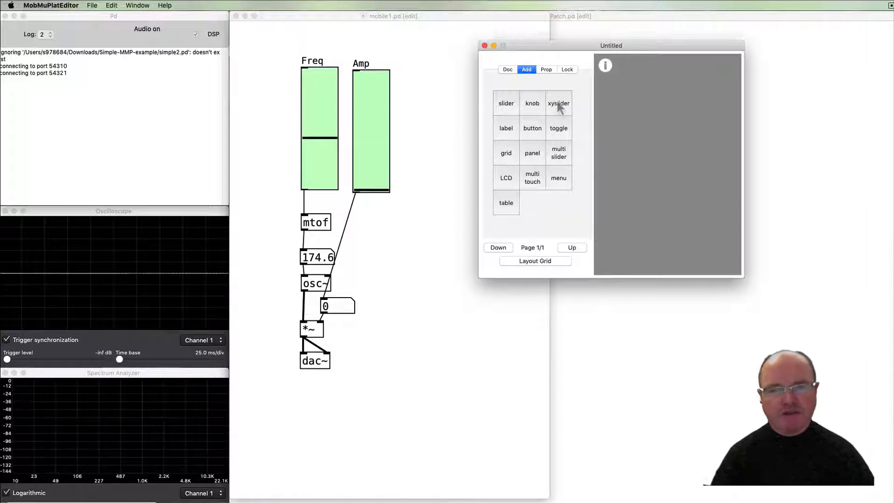
# Step: Add an xyslider widget, move it to the top-left and enlarge it
pyautogui.click(558, 103)
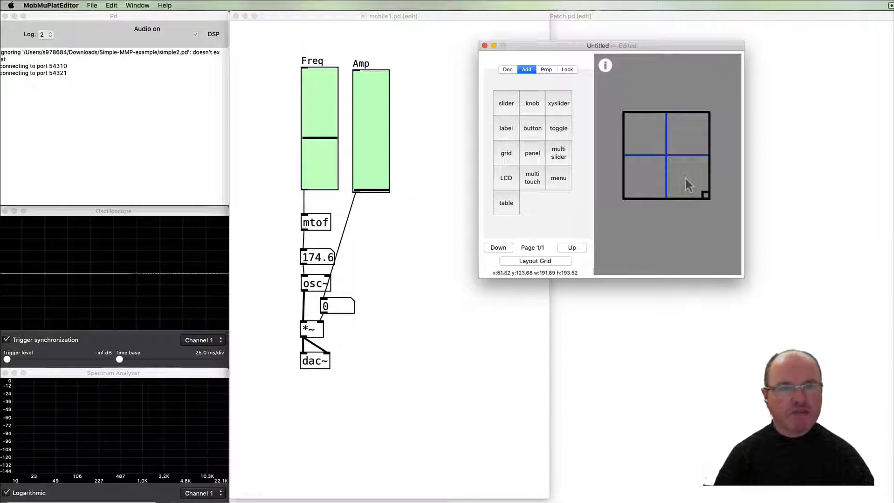
pyautogui.moveTo(688, 184); pyautogui.dragTo(664, 148)
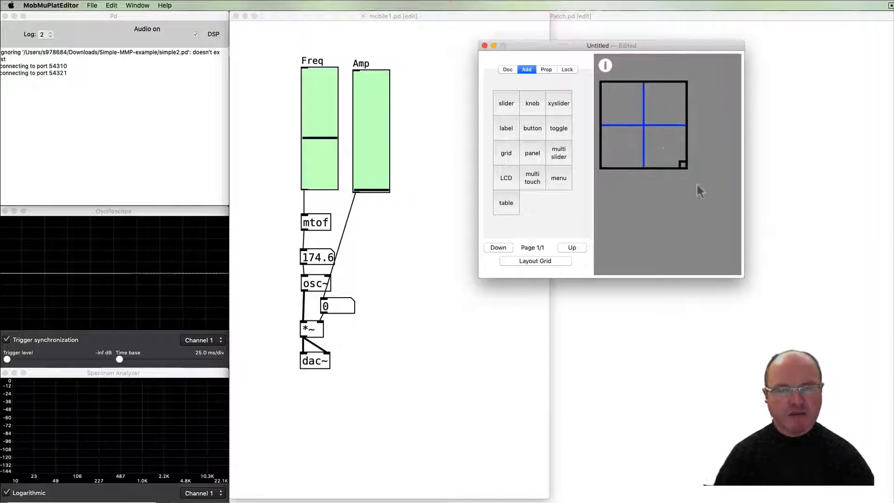
pyautogui.moveTo(682, 164); pyautogui.dragTo(731, 228)
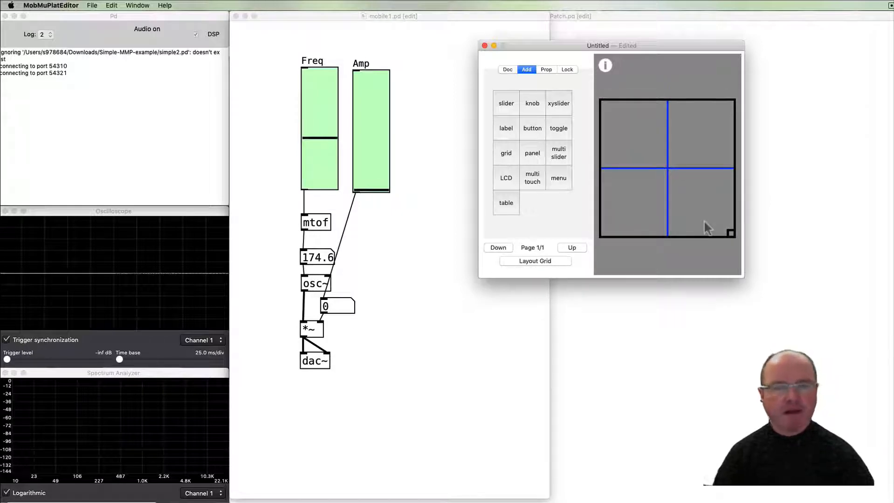
pyautogui.moveTo(647, 157)
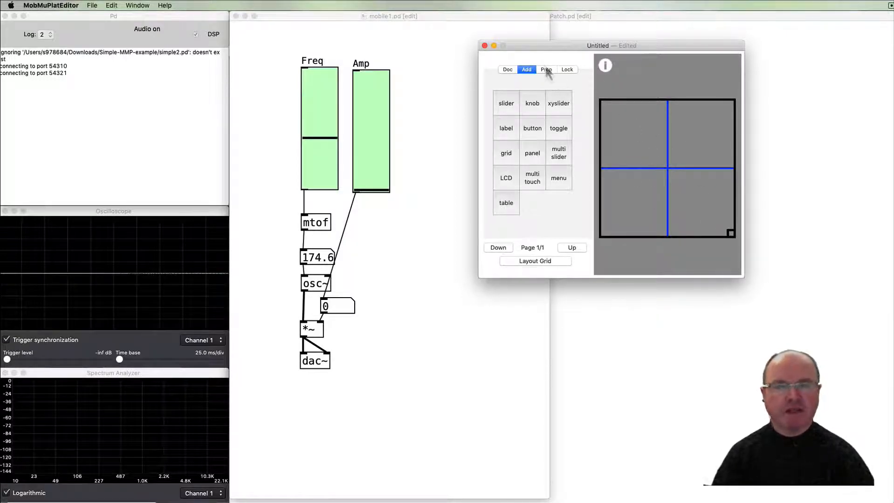
# Step: View the XY slider's properties: blue colour, red highlight, address /myXYSlider
pyautogui.click(546, 69)
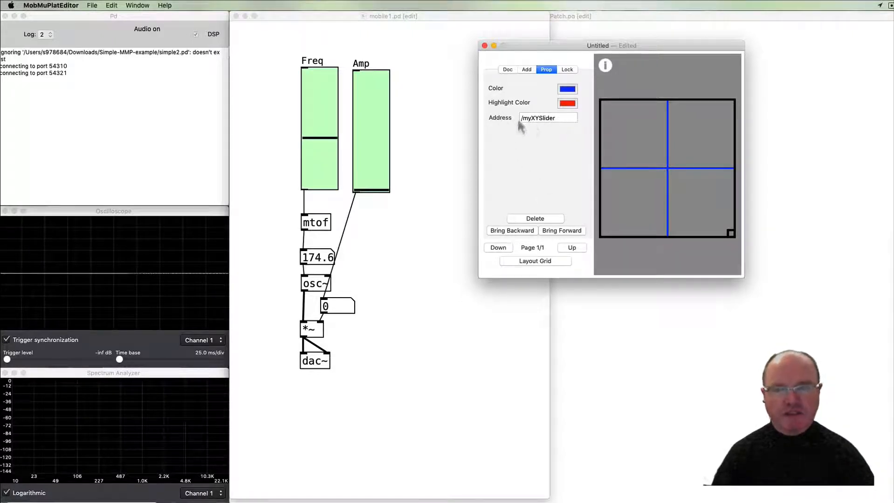
pyautogui.moveTo(562, 142)
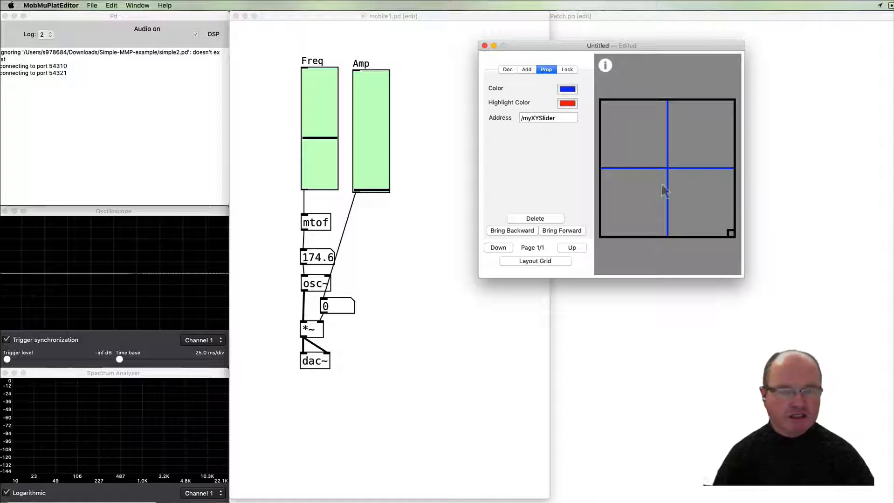
pyautogui.moveTo(636, 169)
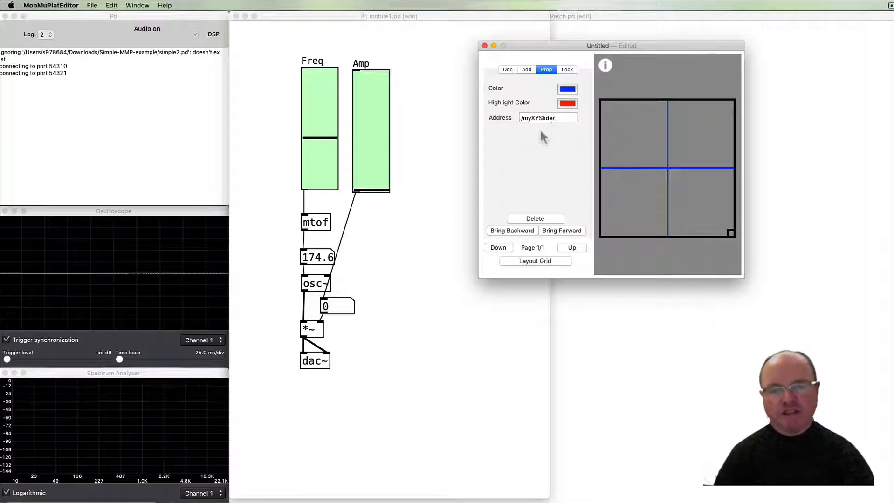
pyautogui.moveTo(546, 128)
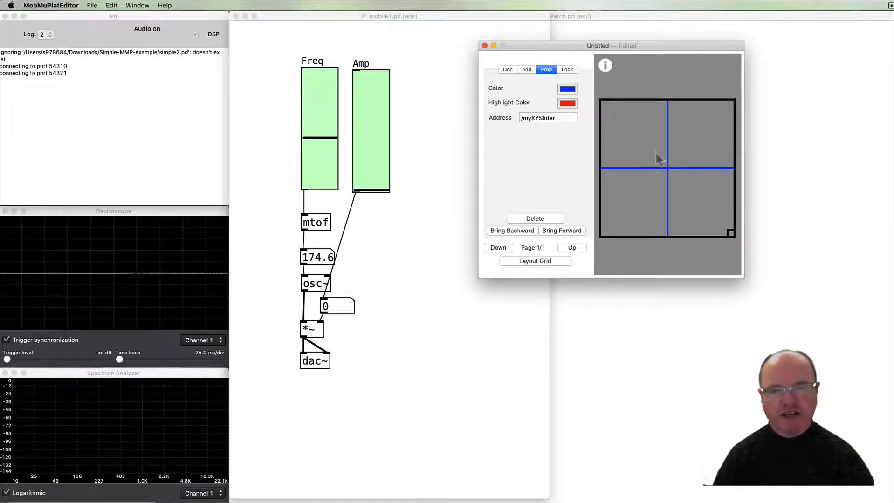
pyautogui.moveTo(666, 203)
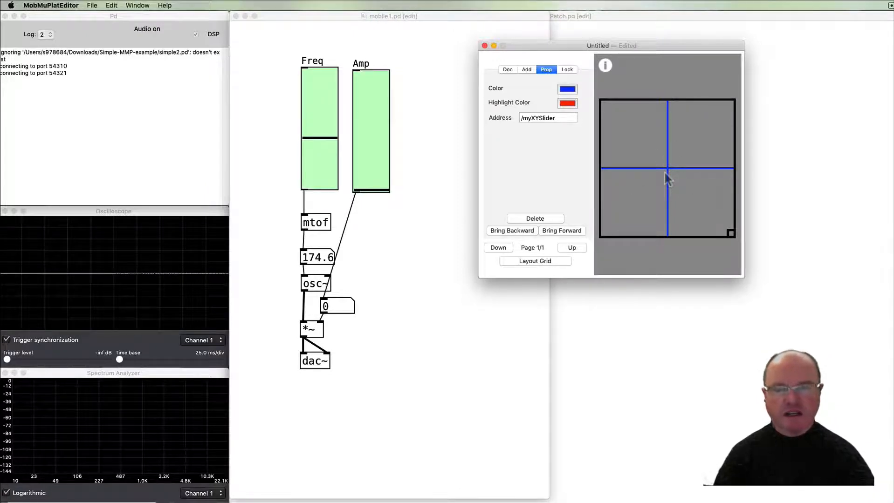
pyautogui.moveTo(654, 140)
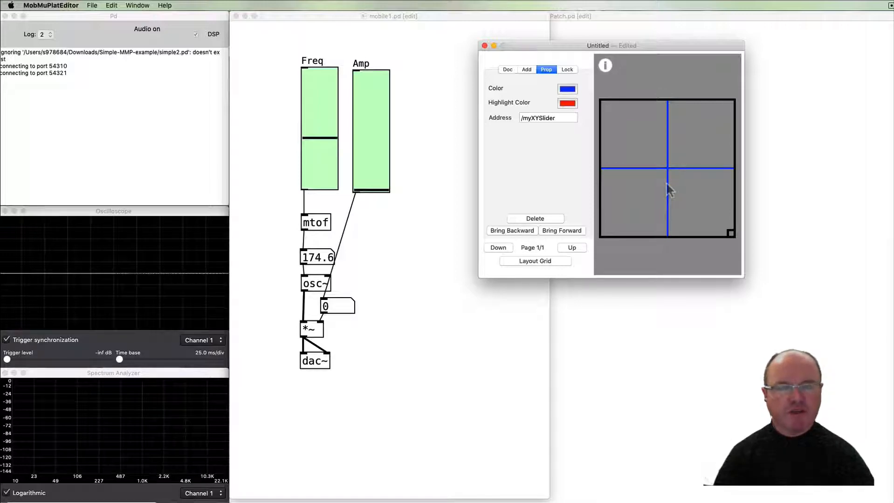
pyautogui.moveTo(91, 5)
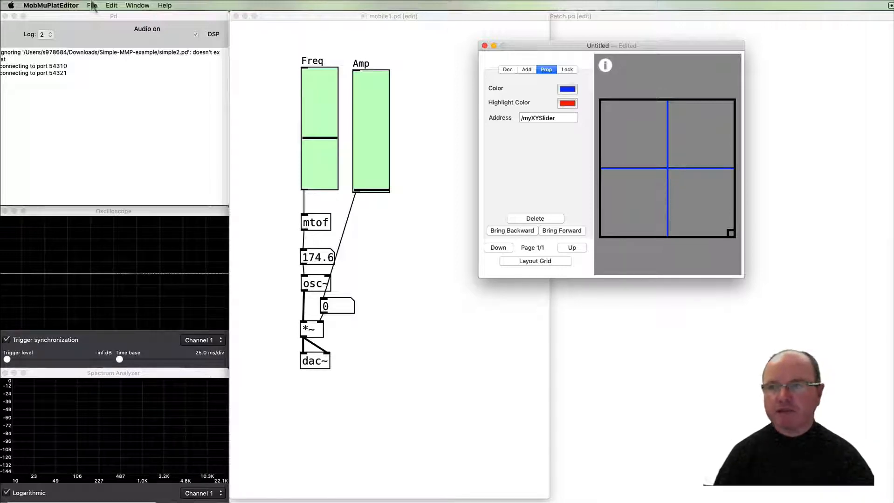
# Step: Save the layout as mobile1.mmp in the Pd folder
pyautogui.click(92, 5)
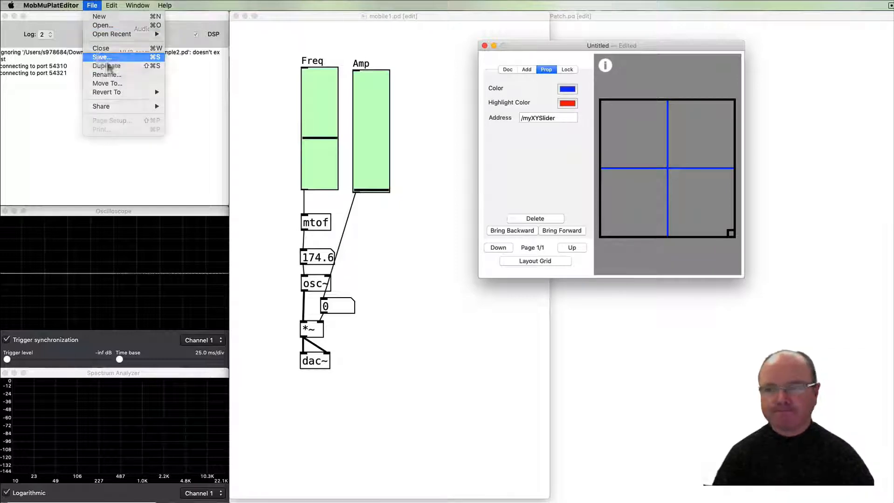
pyautogui.click(102, 57)
pyautogui.write('mobile1.mmp')
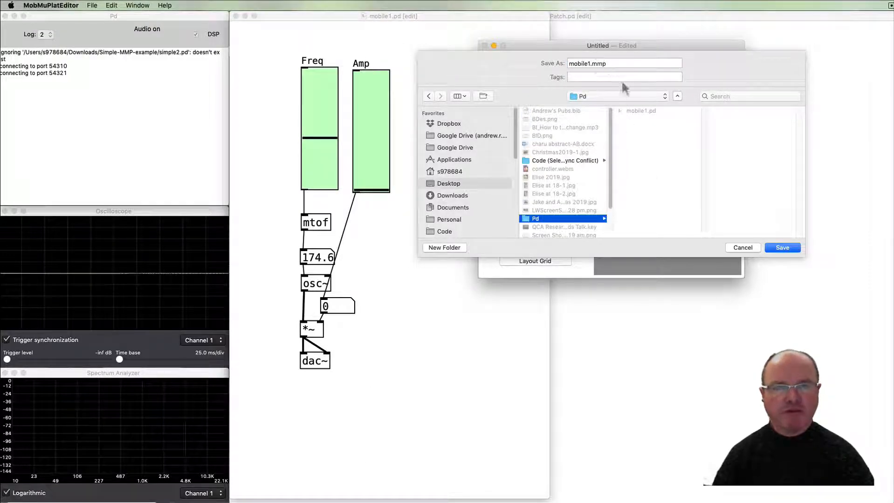
pyautogui.moveTo(627, 159)
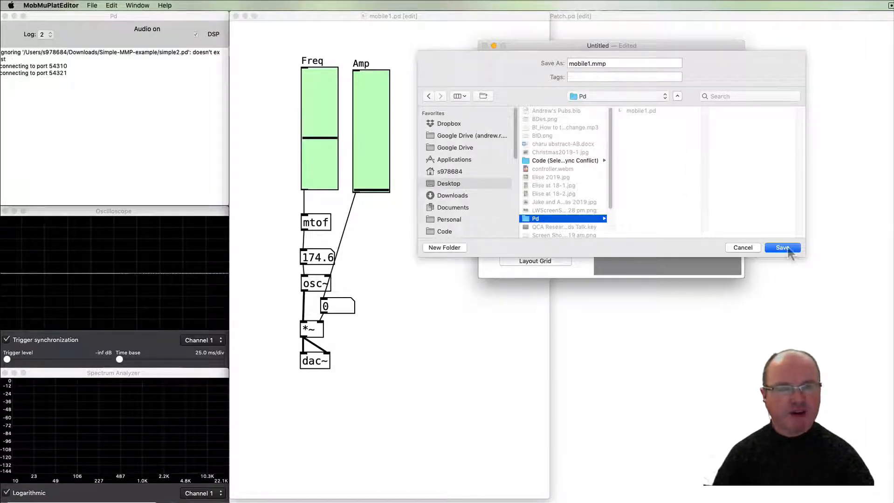
pyautogui.click(782, 247)
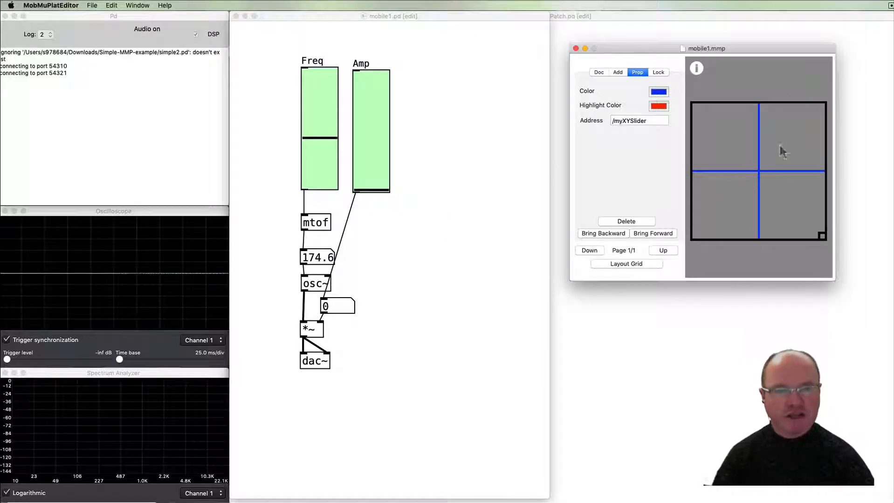
pyautogui.moveTo(426, 255)
pyautogui.write('recei')
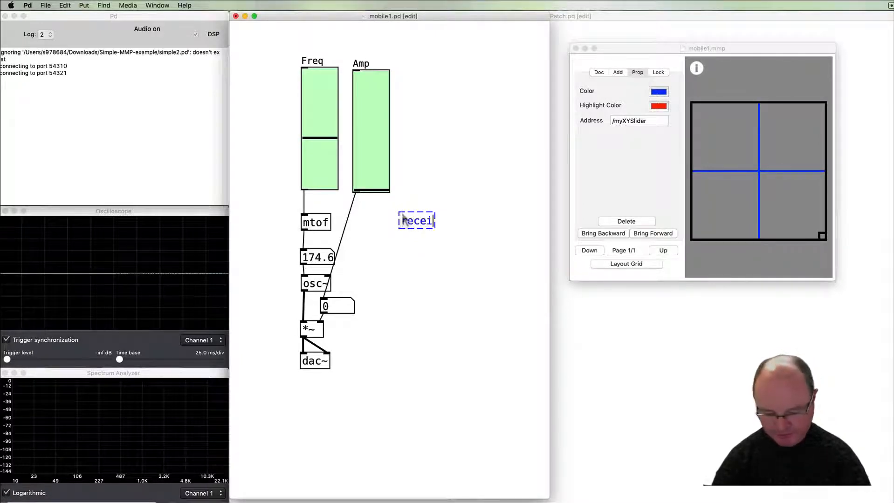
# Step: Create 'receive fromGUI' and 'route list' objects in mobile1.pd
pyautogui.write('ve')
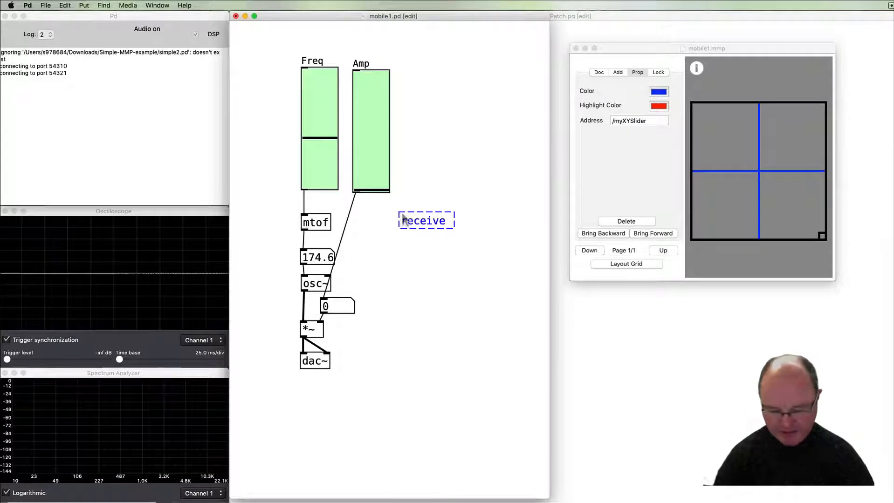
pyautogui.write('from')
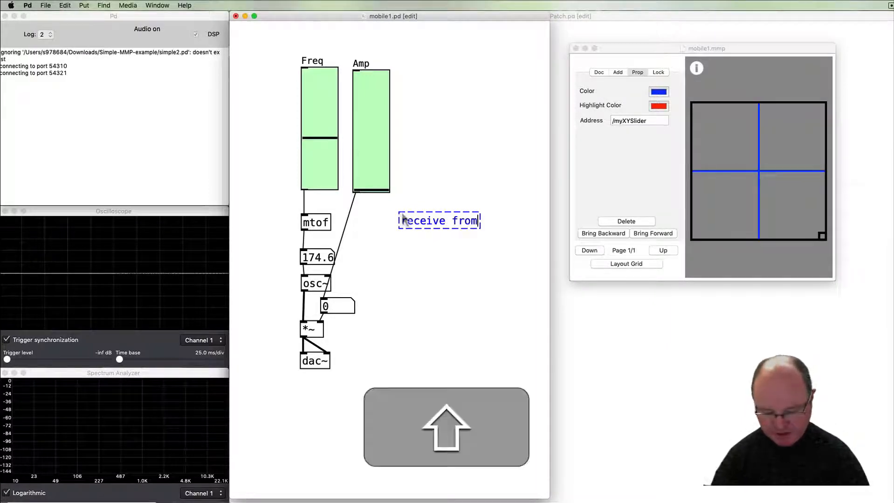
pyautogui.write('GUI')
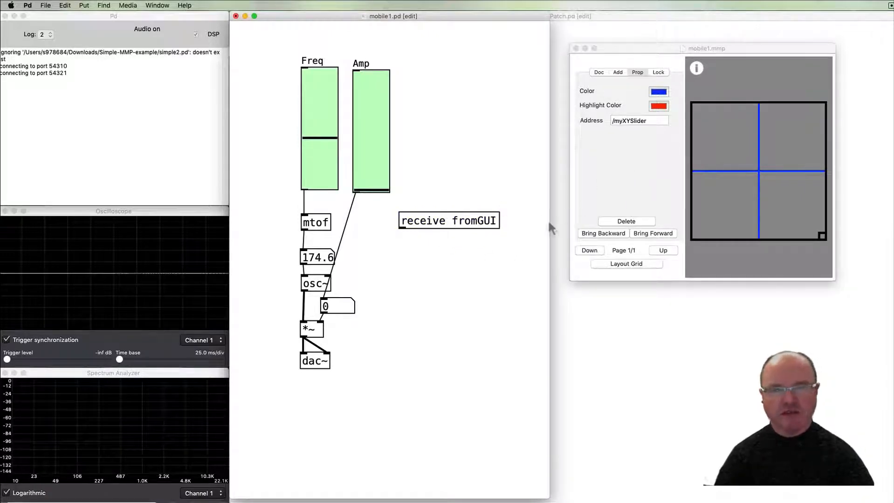
pyautogui.moveTo(416, 242)
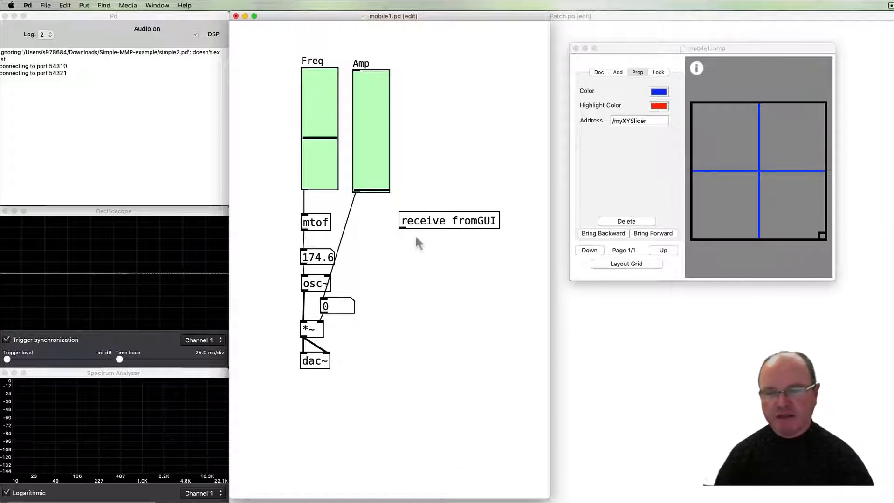
pyautogui.moveTo(398, 254)
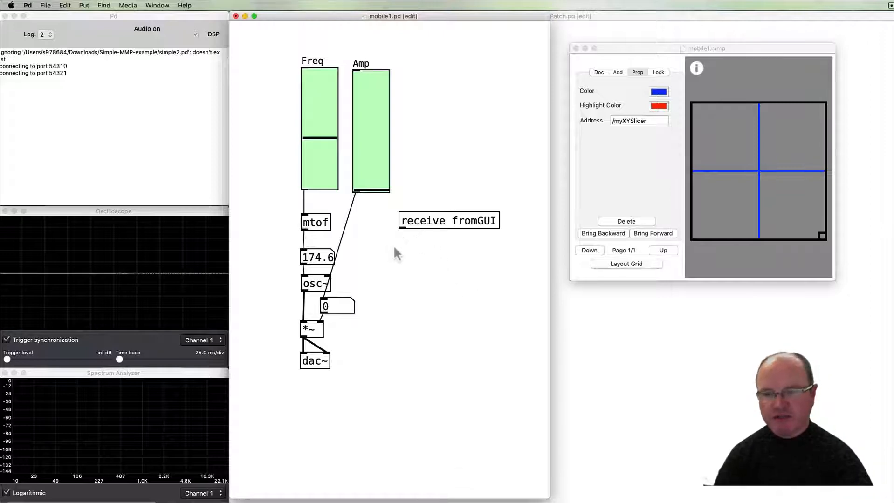
pyautogui.moveTo(406, 254)
pyautogui.write('route')
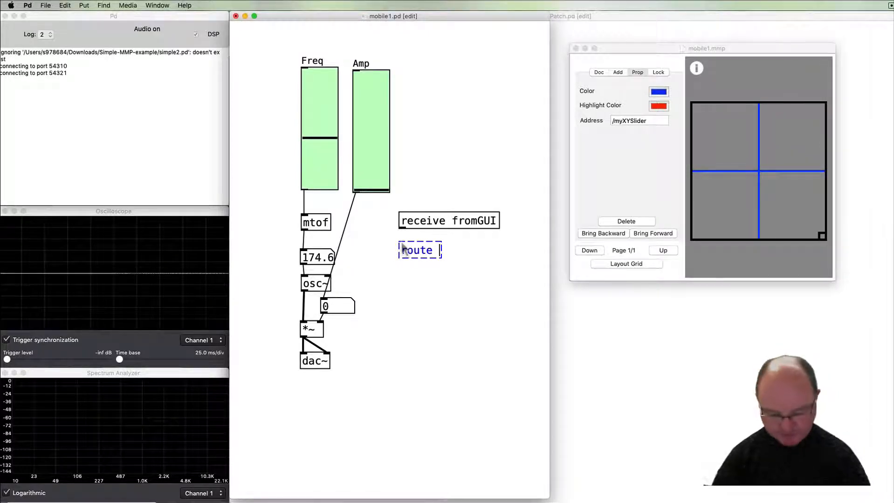
pyautogui.write('list')
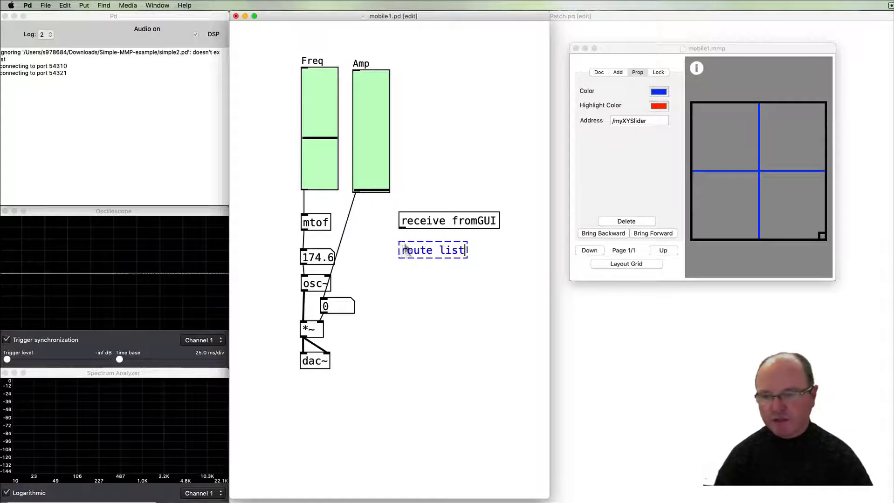
pyautogui.click(401, 228)
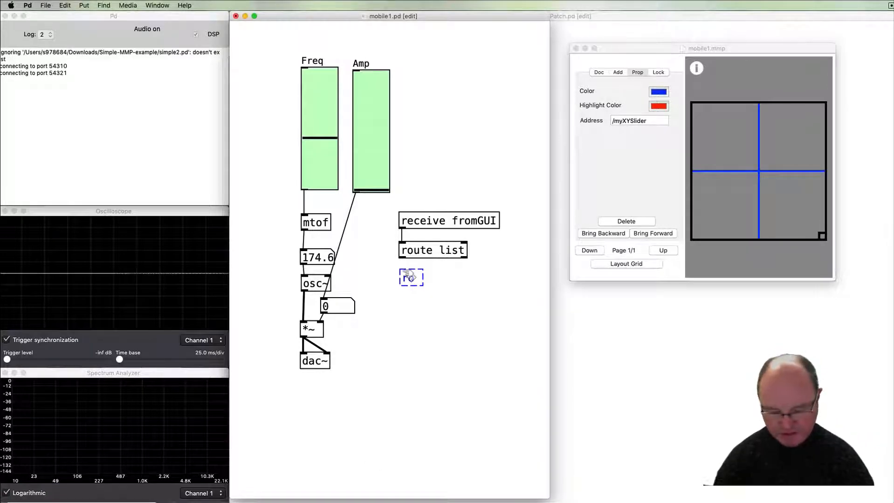
# Step: Add a 'route /myXYSlider' object below route list
pyautogui.write('route')
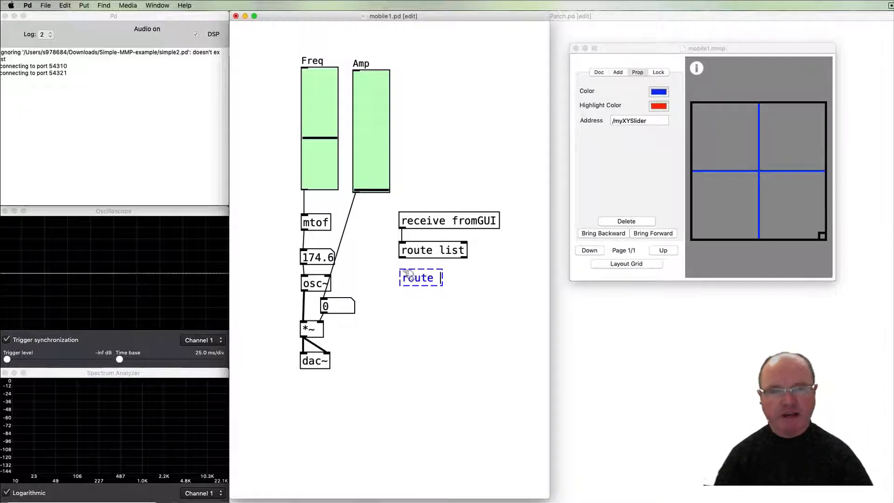
pyautogui.write('/')
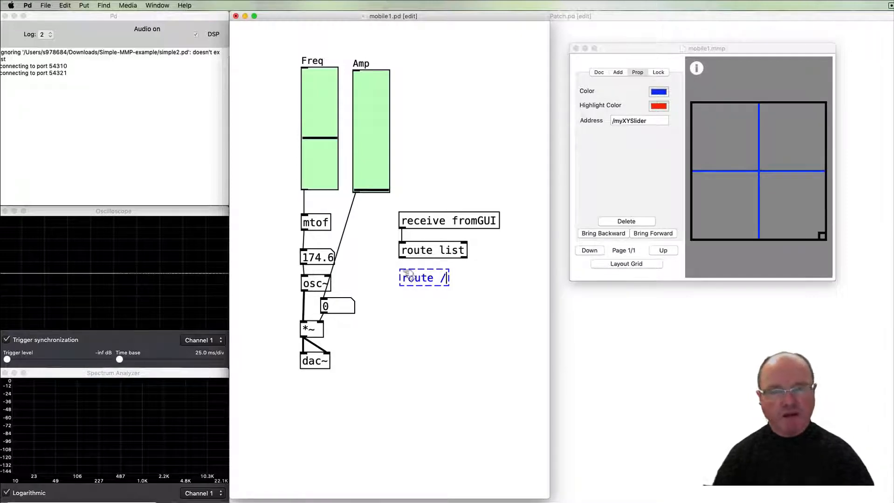
pyautogui.write('myXY')
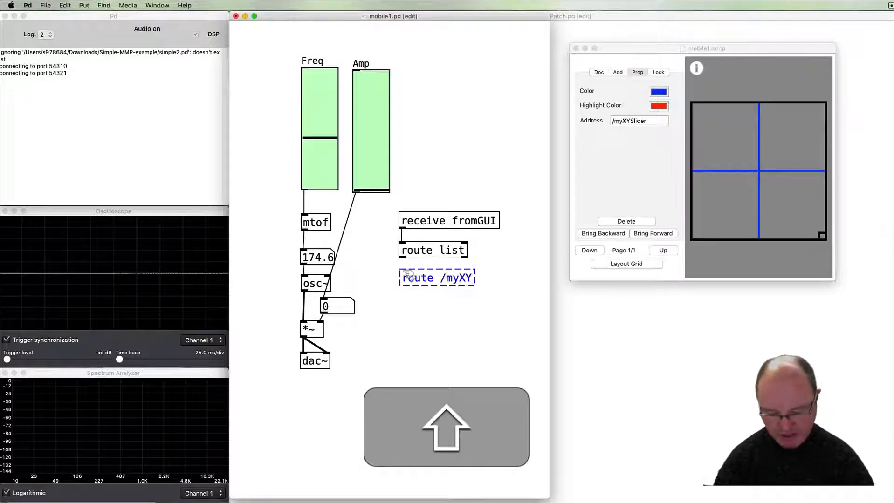
pyautogui.write('Slider')
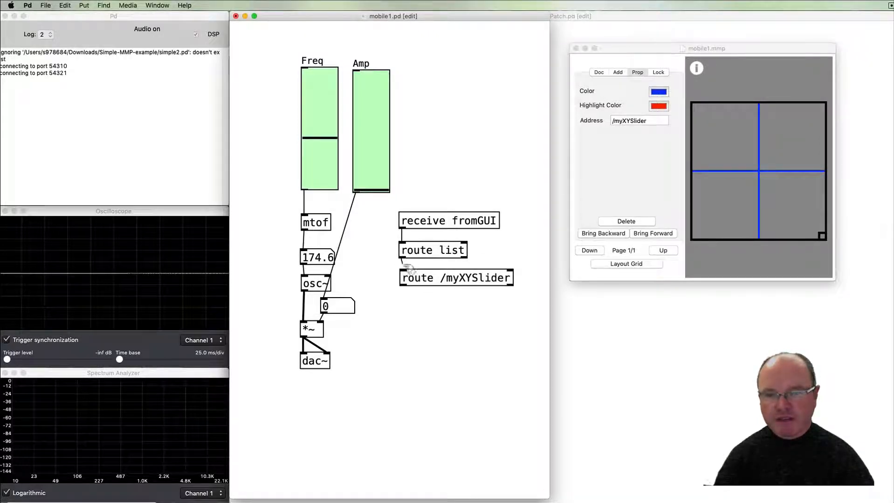
pyautogui.click(455, 277)
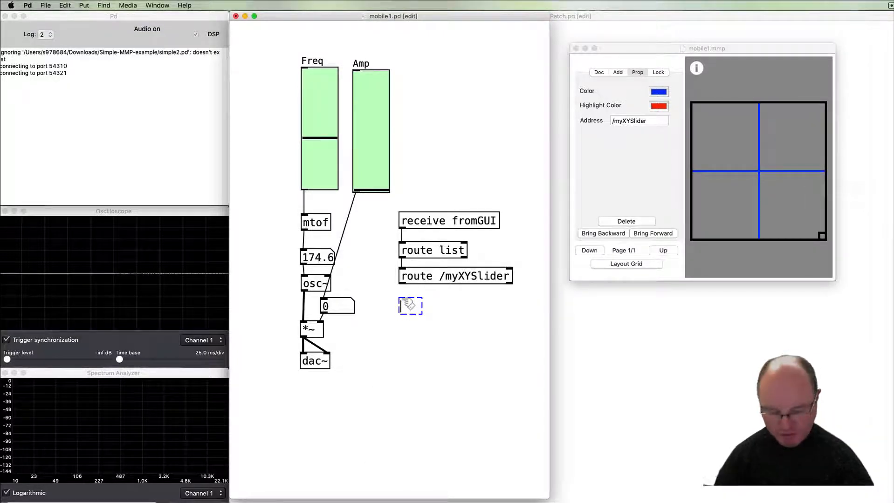
# Step: Add 'unpack 0 0' feeding two number boxes, then save mobile1.pd
pyautogui.write('unpack 0 0')
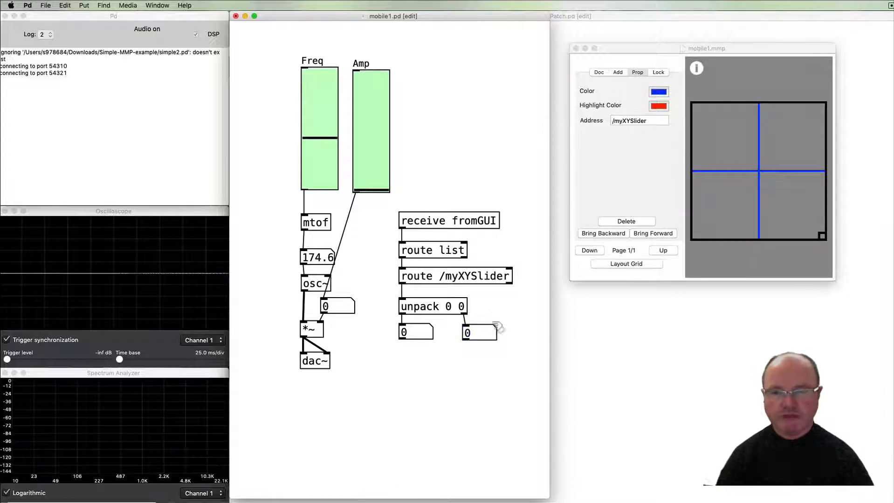
pyautogui.click(479, 333)
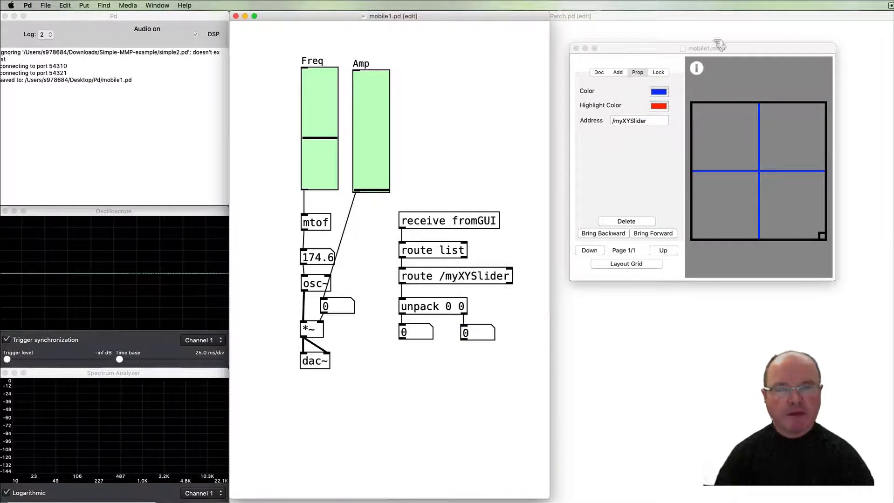
# Step: Enter mobile1.pd in the Doc tab's Main Pd File field
pyautogui.click(638, 71)
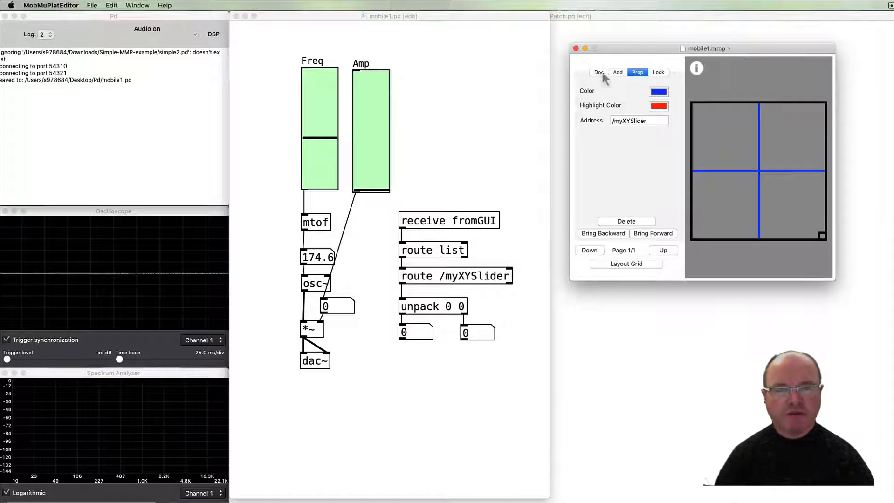
pyautogui.click(598, 72)
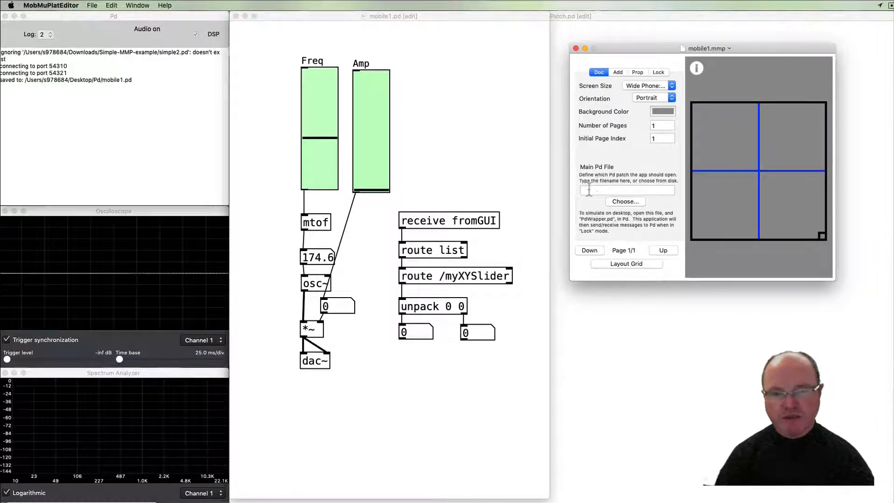
pyautogui.click(627, 190)
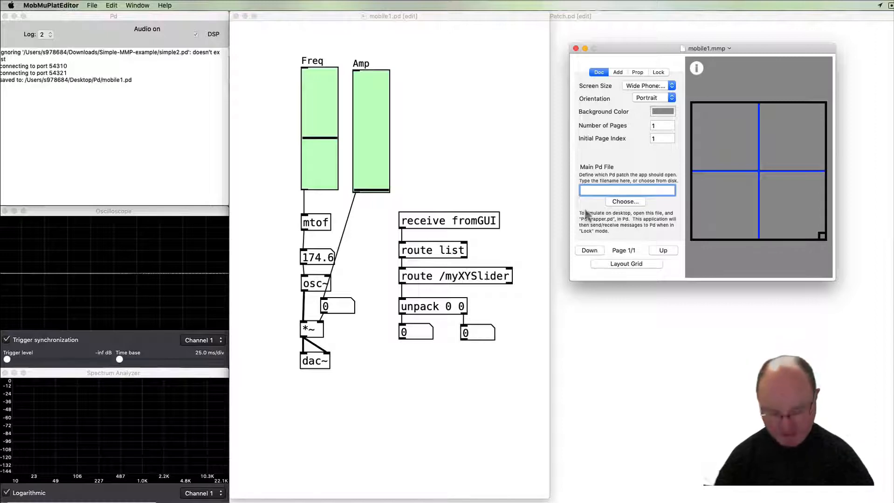
pyautogui.write('mobile1.pd')
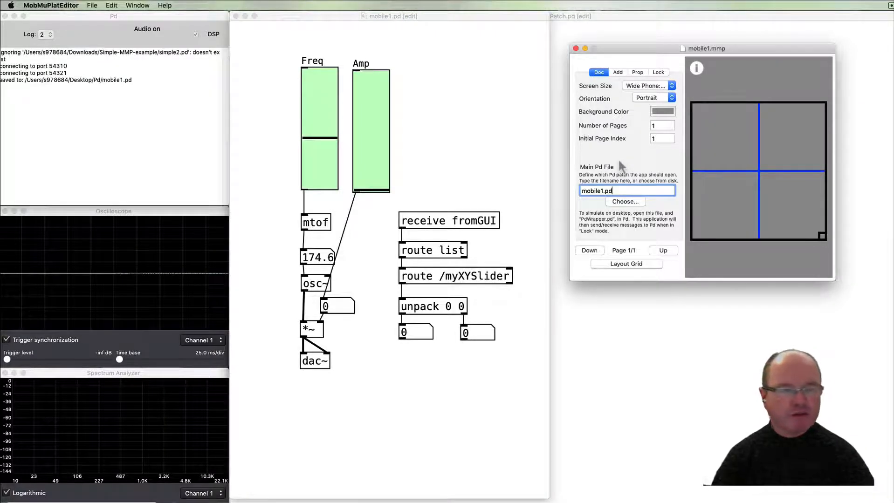
pyautogui.moveTo(658, 225)
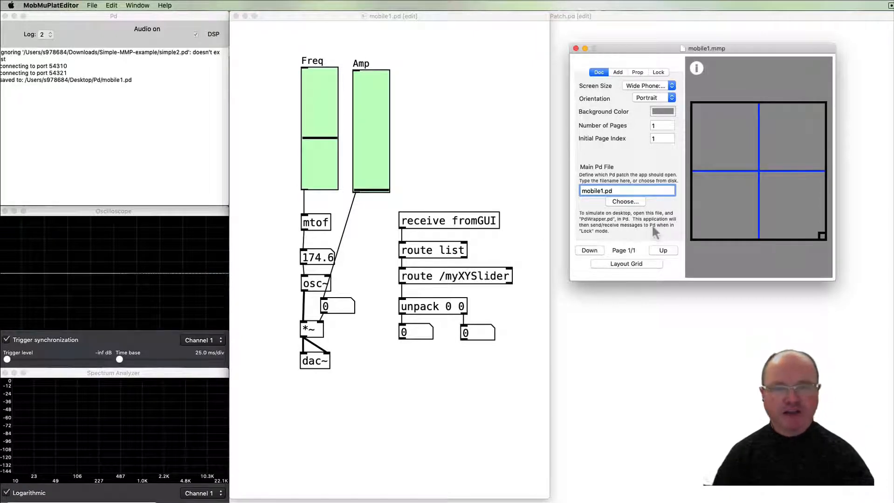
pyautogui.moveTo(504, 245)
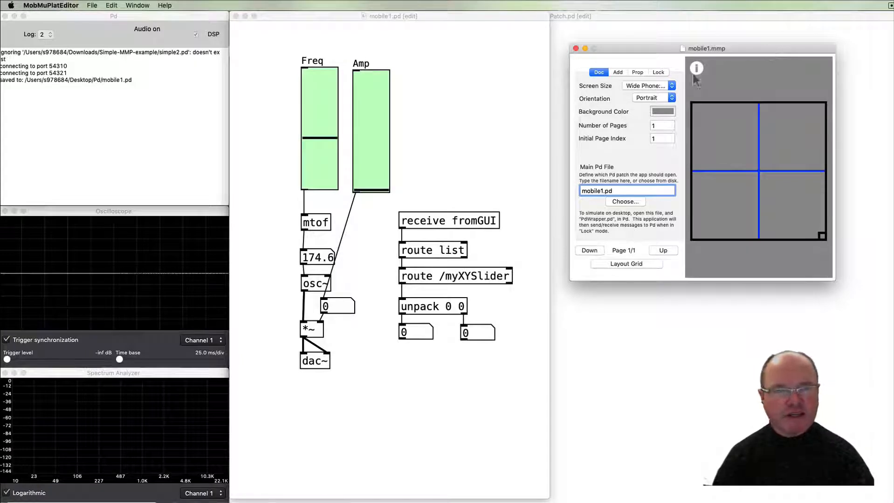
# Step: Lock the interface and drag the XY slider to update Pd's number boxes
pyautogui.click(657, 72)
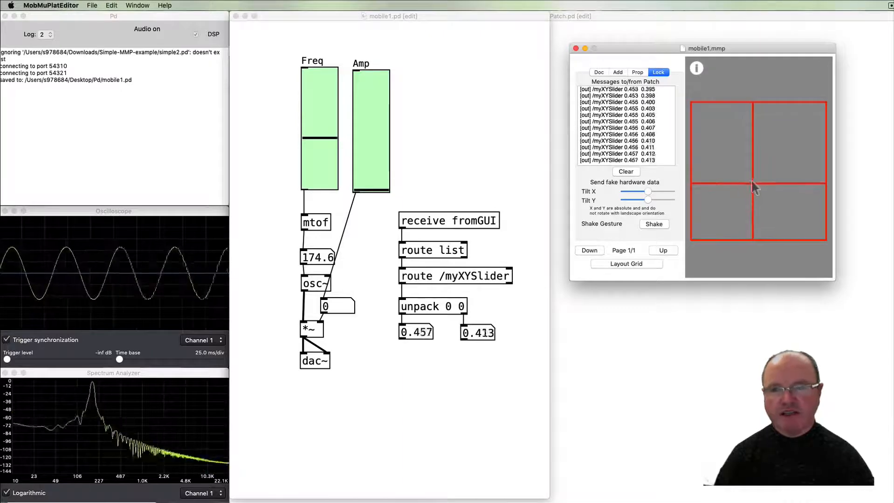
pyautogui.moveTo(756, 188); pyautogui.dragTo(755, 220)
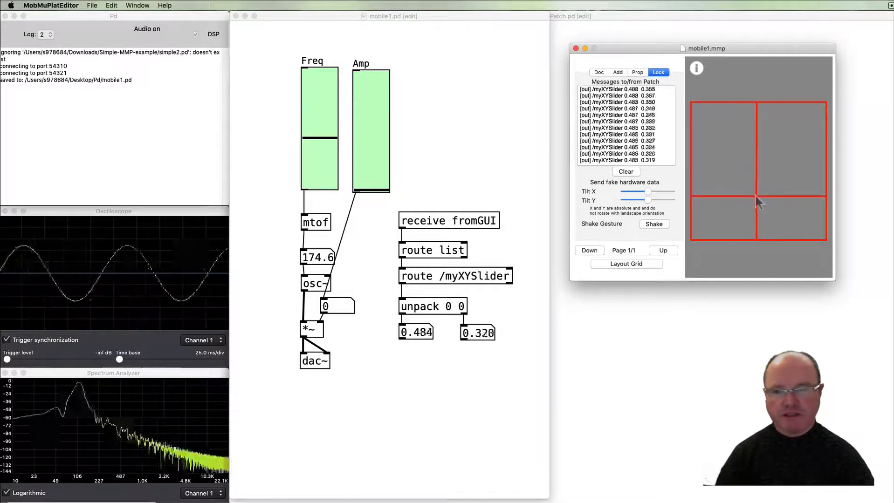
pyautogui.moveTo(759, 205); pyautogui.dragTo(753, 234)
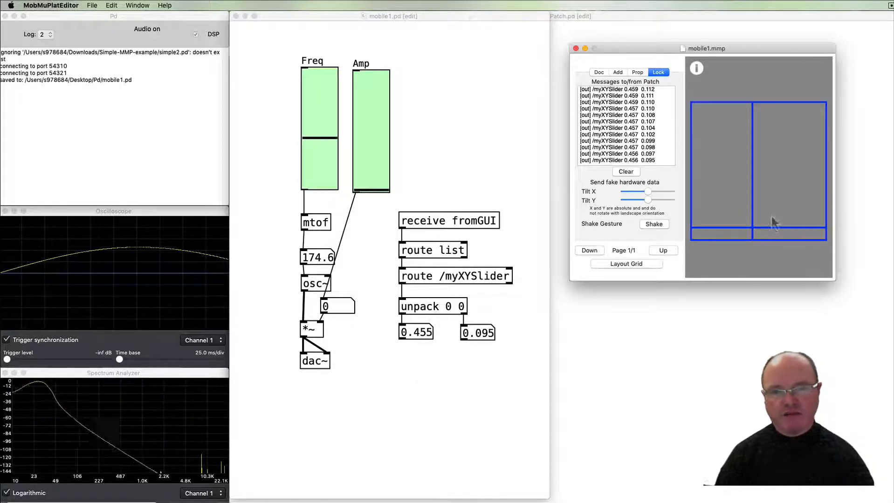
pyautogui.moveTo(733, 183)
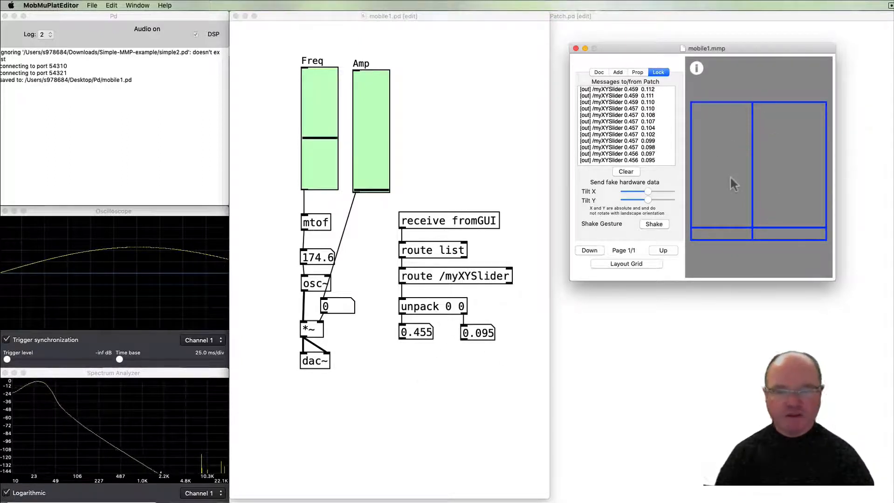
pyautogui.moveTo(427, 366)
pyautogui.write('* 127')
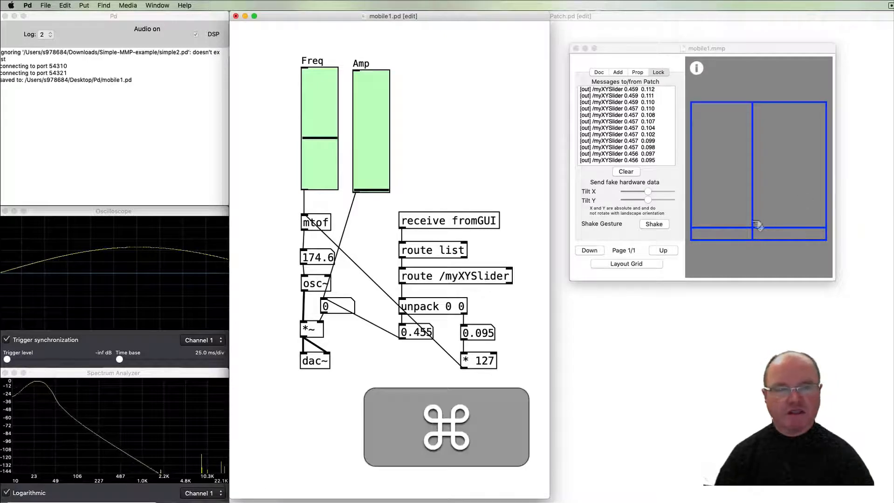
# Step: Drag the XY slider around to hear pitch (Y × 127 via mtof) and amplitude (X) change
pyautogui.moveTo(758, 225); pyautogui.dragTo(758, 143)
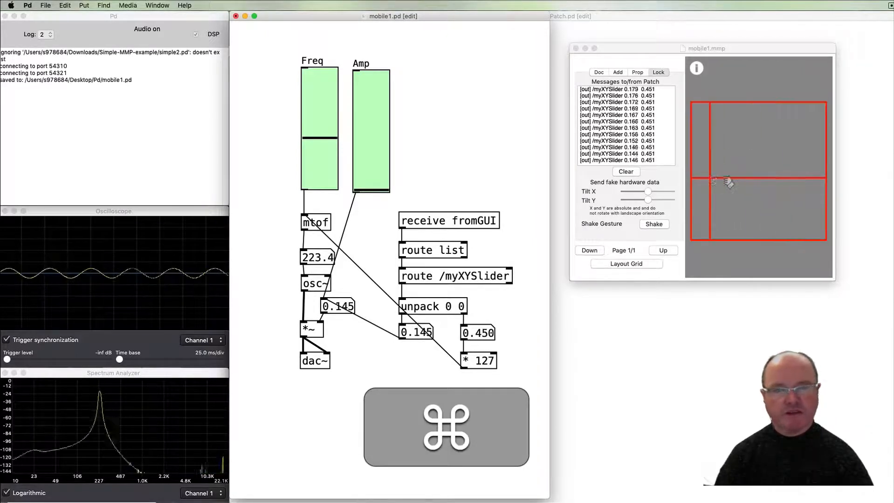
pyautogui.moveTo(732, 183); pyautogui.dragTo(726, 183)
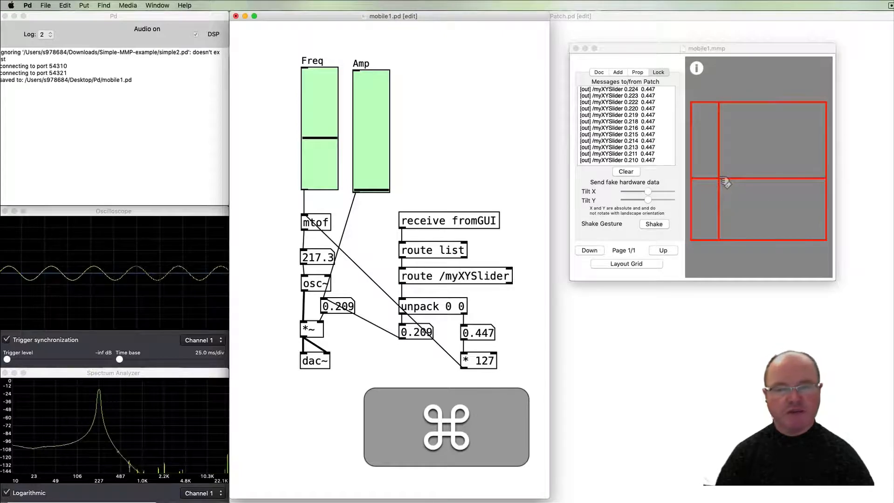
pyautogui.click(727, 184)
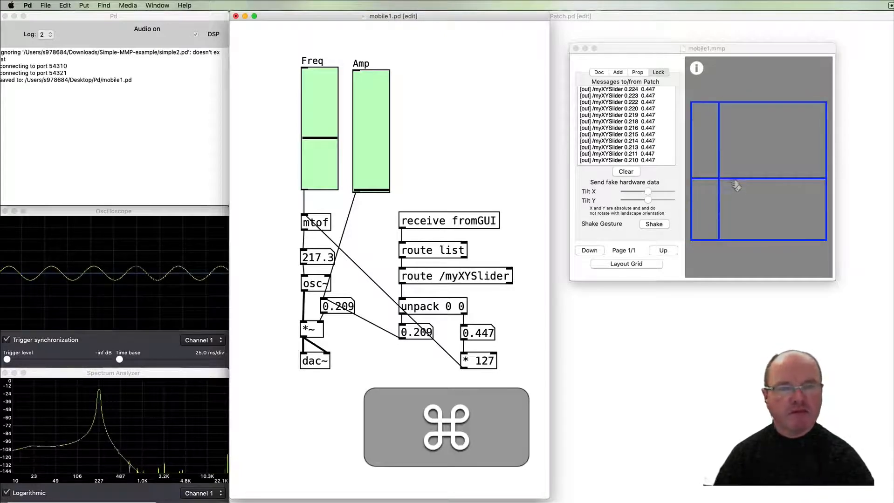
pyautogui.moveTo(736, 188); pyautogui.dragTo(705, 200)
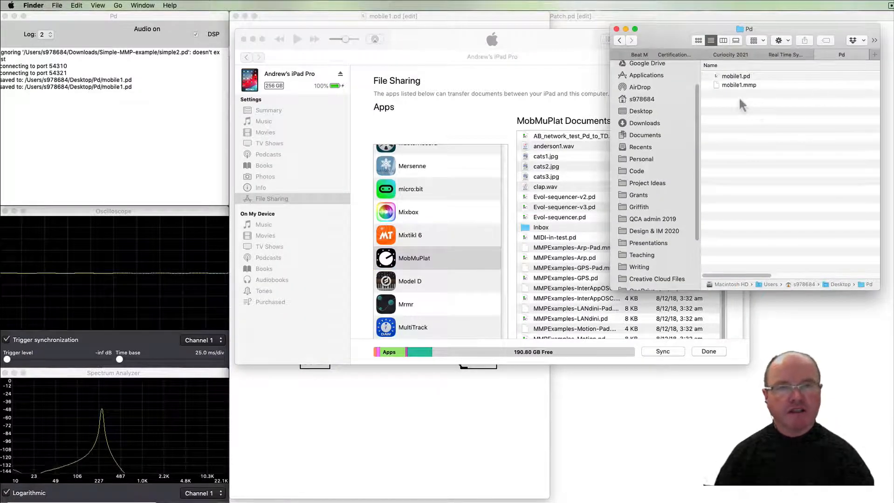
# Step: Copy mobile1.mmp and mobile1.pd into MobMuPlat's iTunes documents, replacing the old mobile1.pd
pyautogui.click(739, 85)
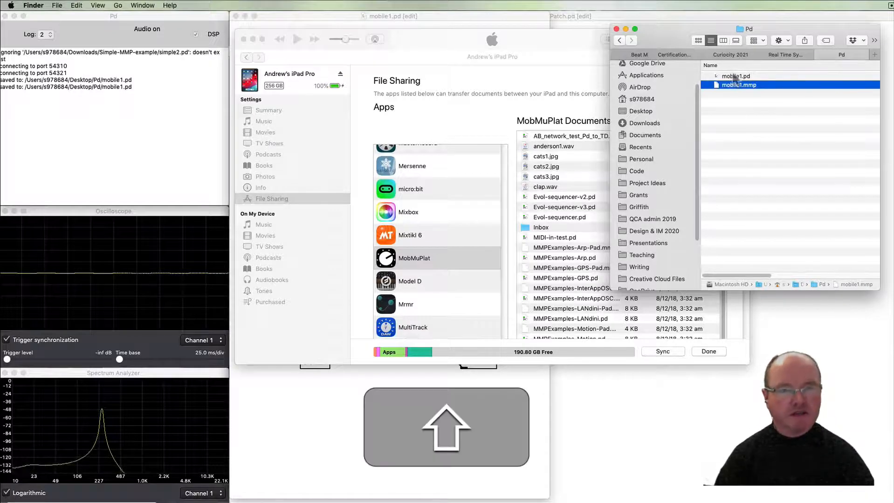
pyautogui.click(736, 76)
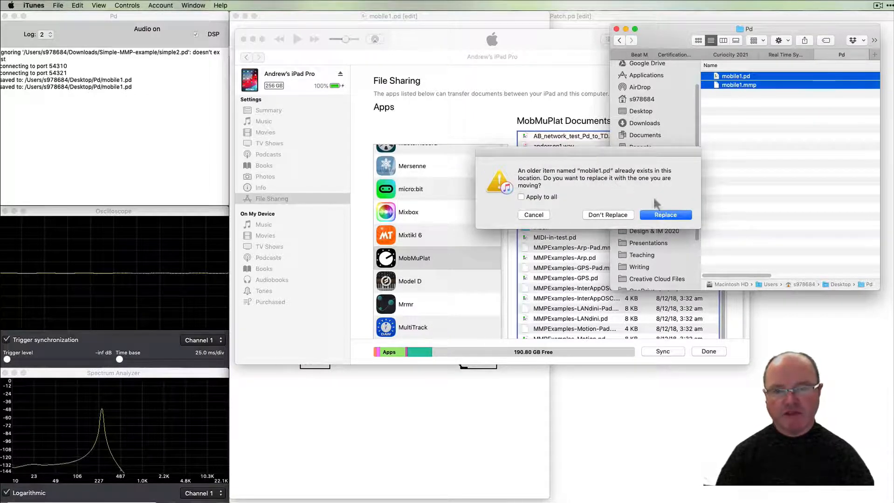
pyautogui.click(665, 215)
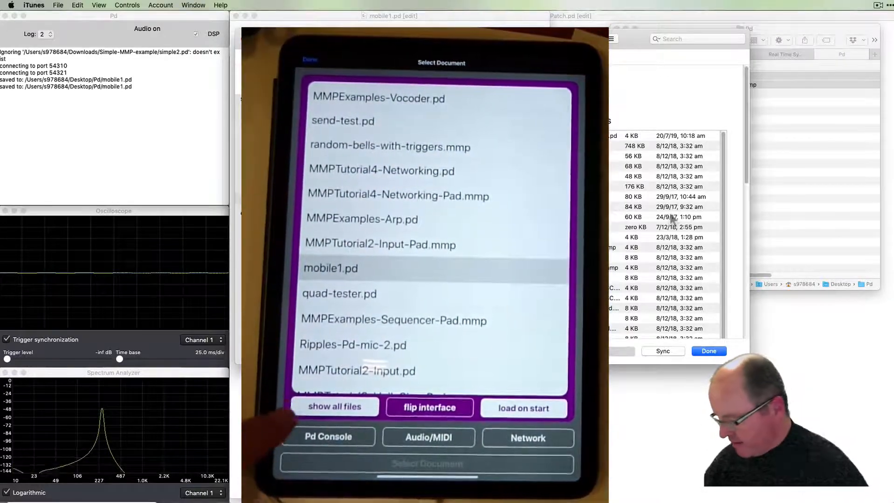
# Step: Toggle the show-all-files filter and scroll the document list to find mobile1.mmp
pyautogui.click(334, 407)
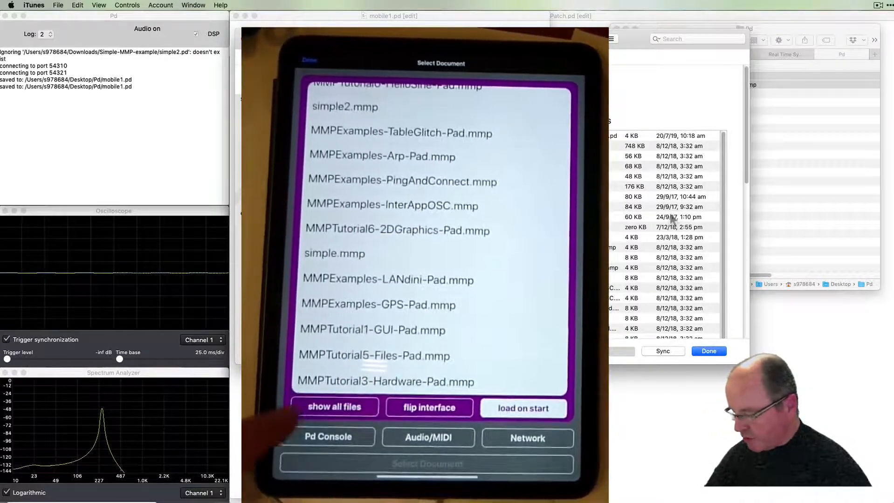
pyautogui.click(334, 407)
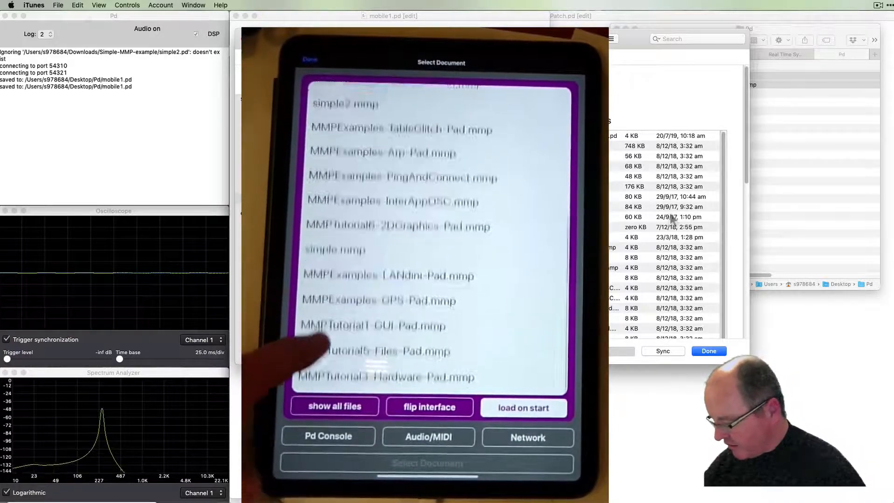
pyautogui.scroll(-3)
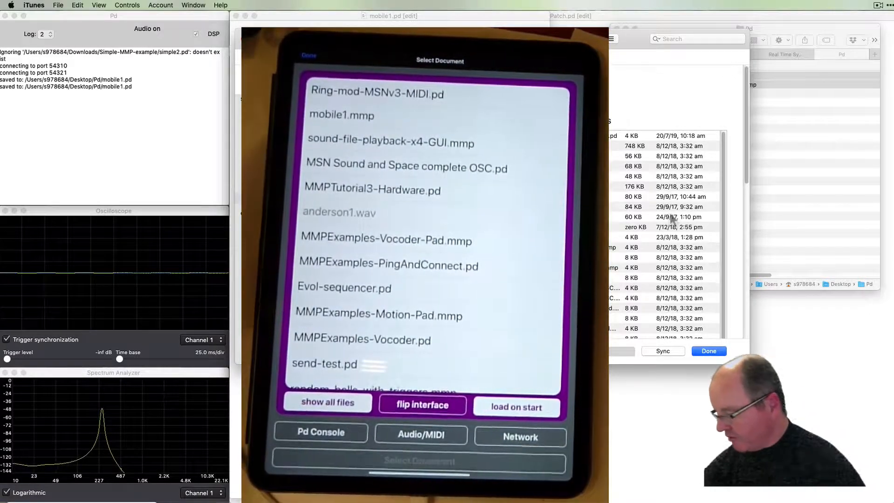
pyautogui.scroll(-3)
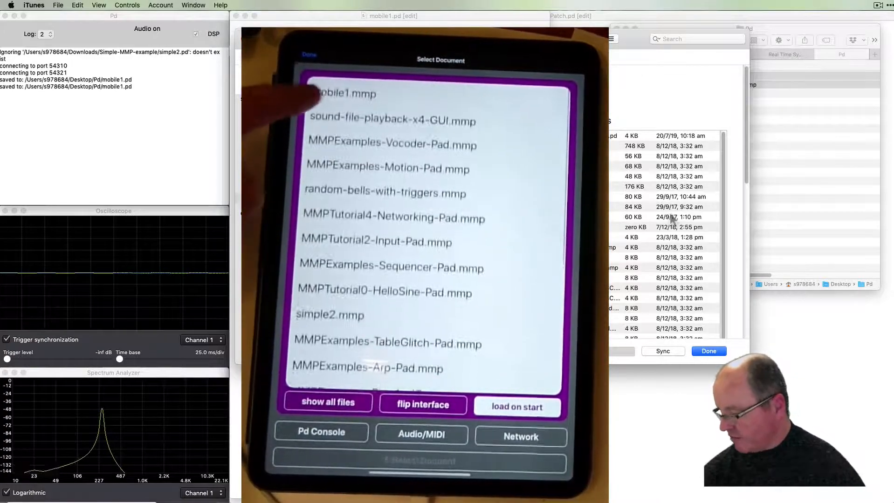
# Step: Load mobile1.mmp from the Select Document list on the iPad
pyautogui.click(344, 93)
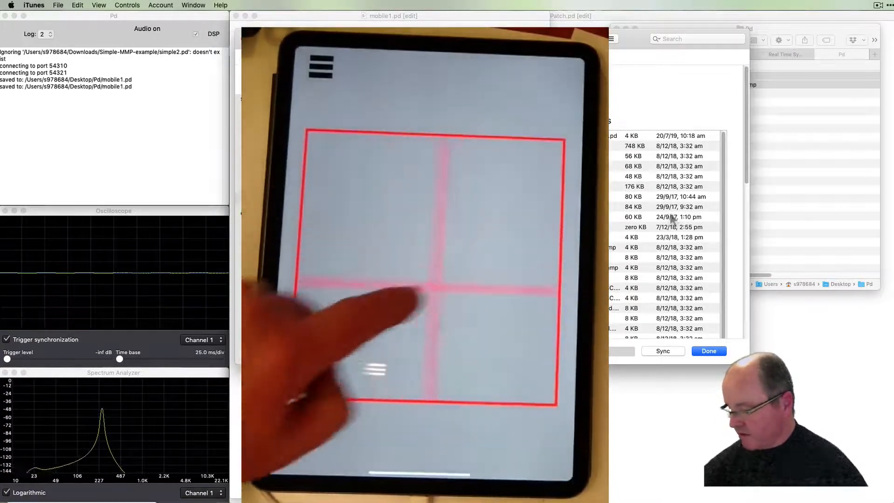